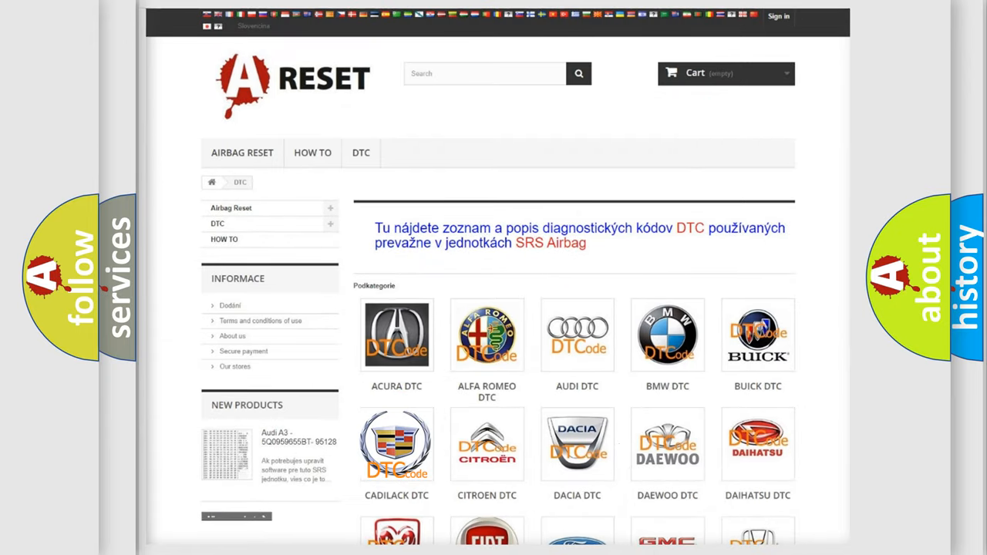
# - Choose the CADILLAC tile to list its airbag trouble codes from B0002 onward
pyautogui.click(396, 335)
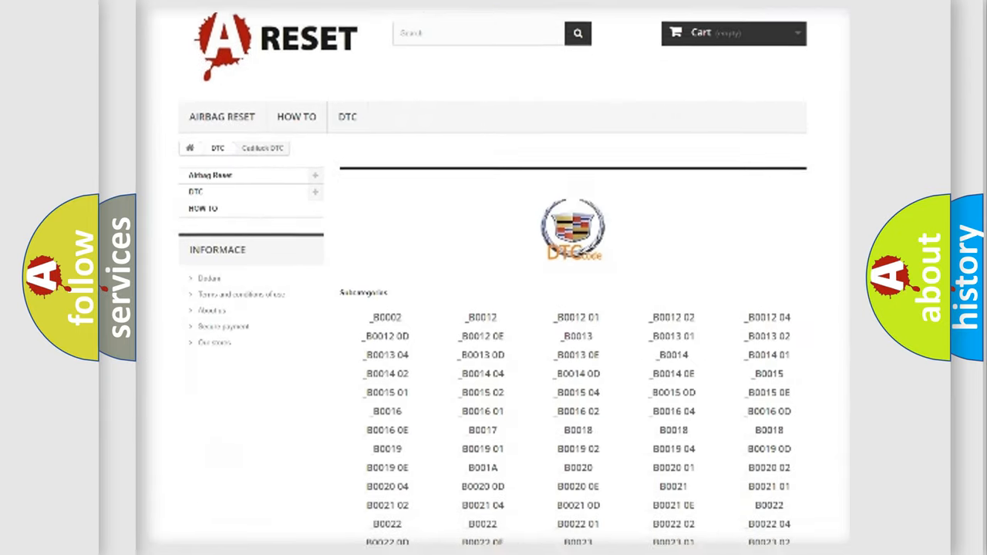
pyautogui.scroll(-3)
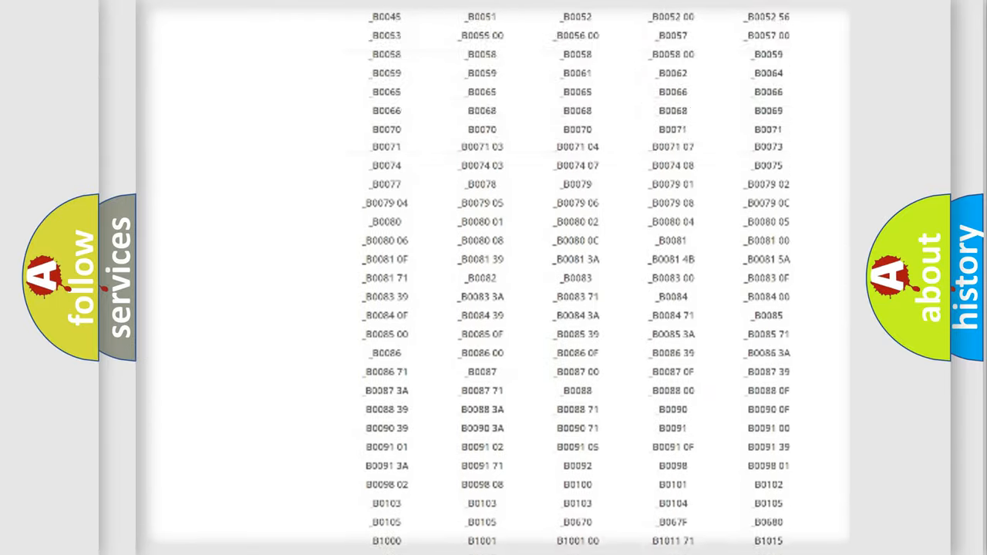